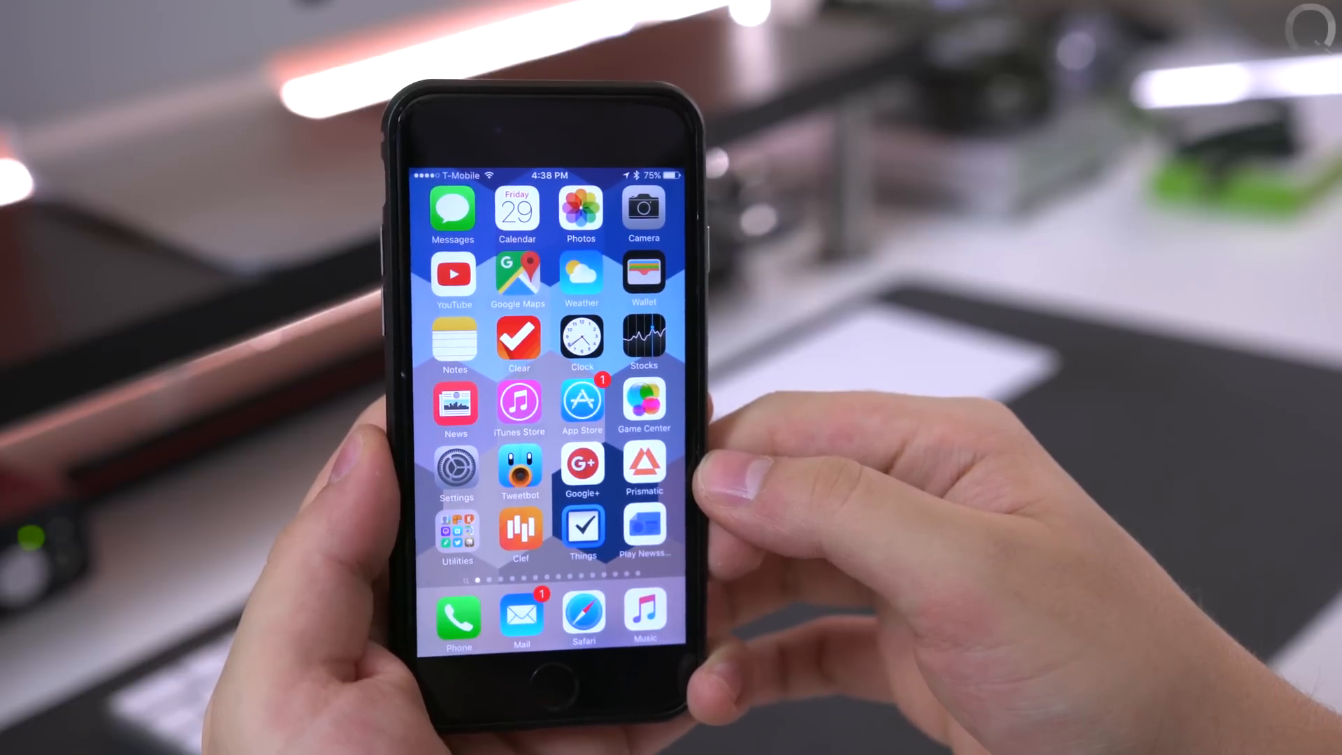
Launch LivePapers from the home screen to reach its start screen
scroll(left, 3)
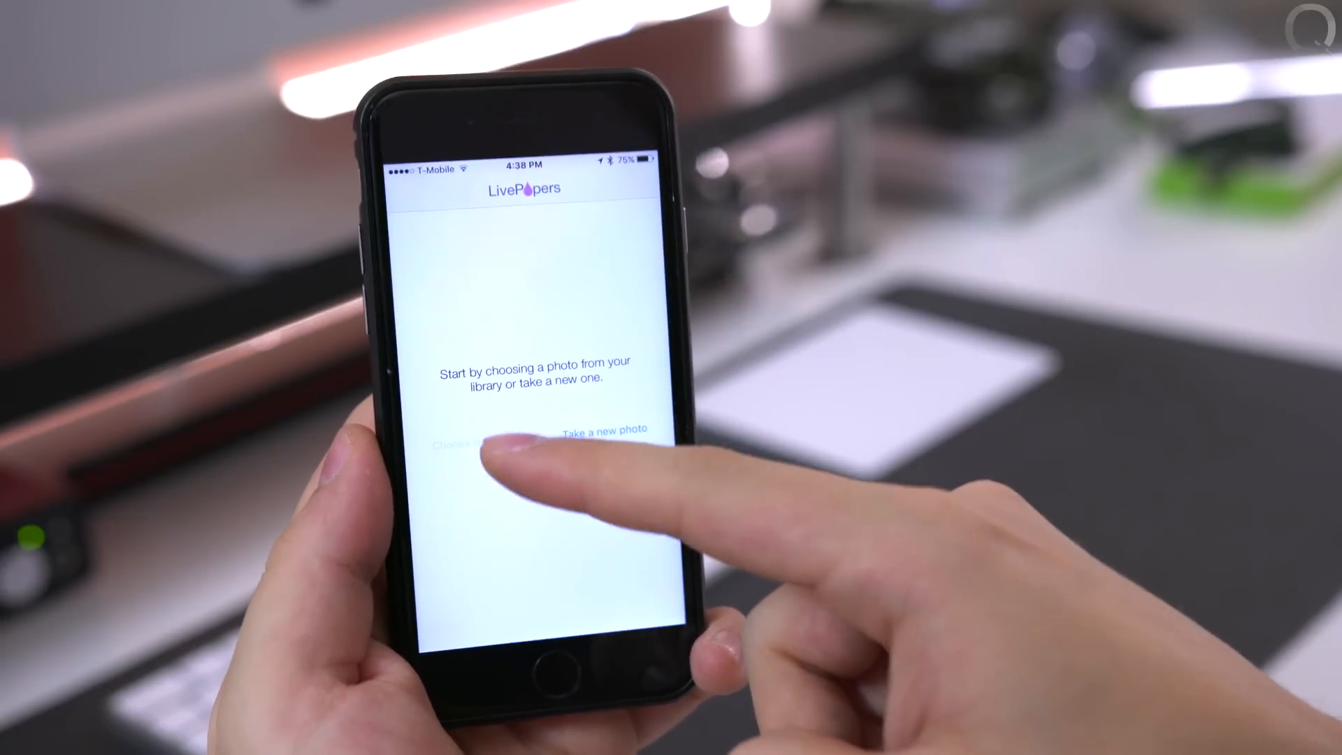
Choose a photo from a library album and generate a live blurred wallpaper from it
click(463, 443)
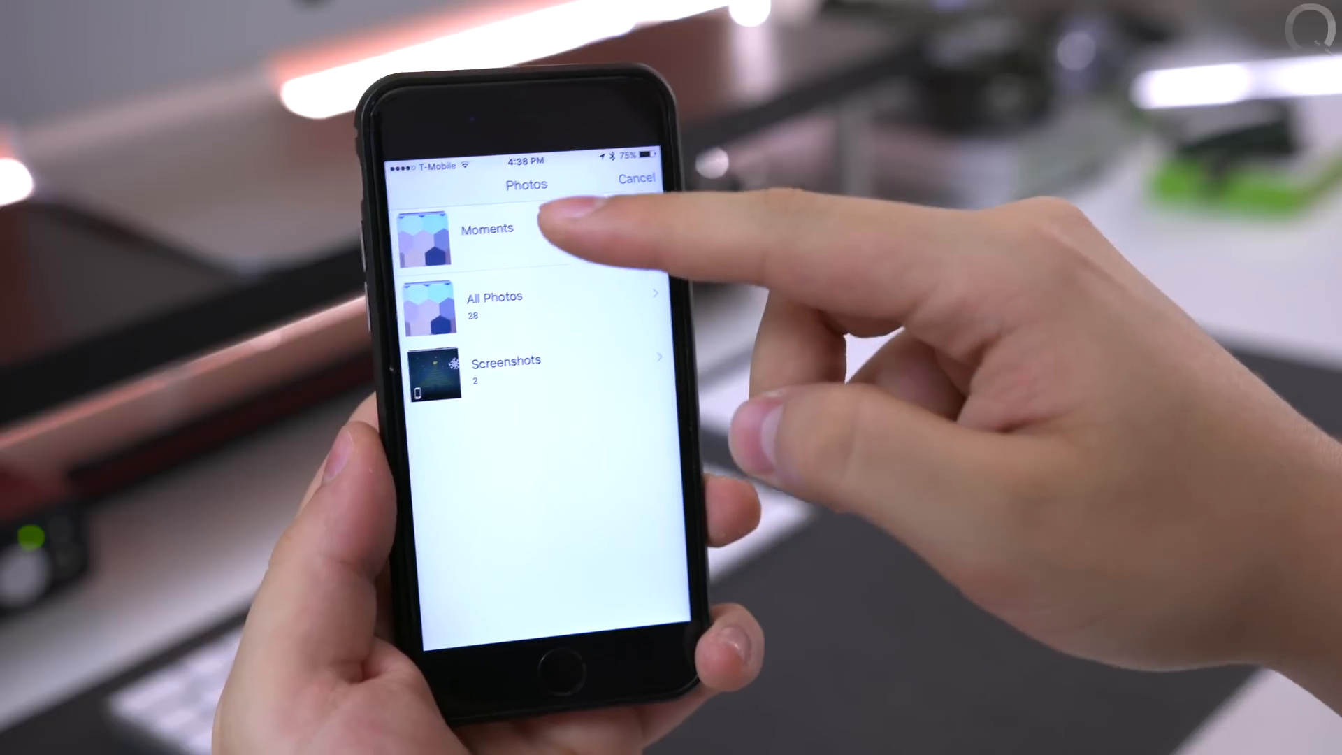
click(488, 227)
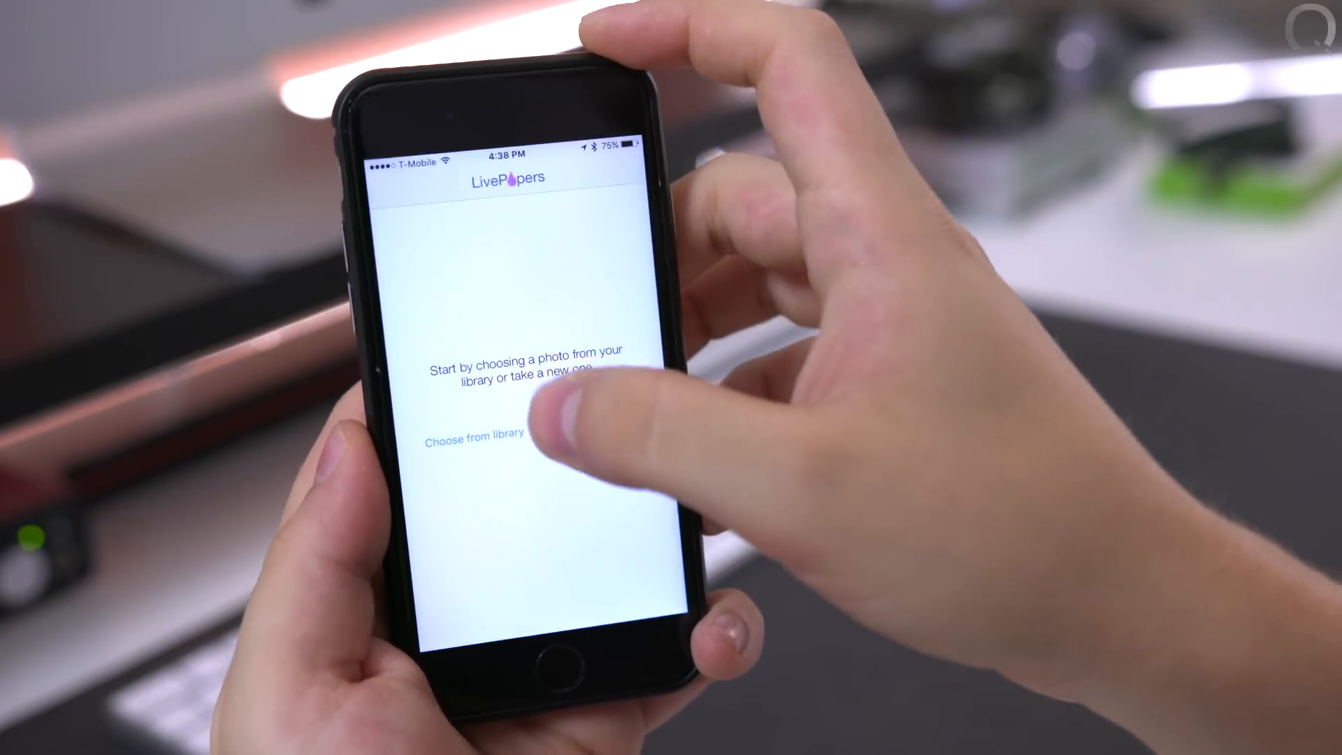
click(478, 432)
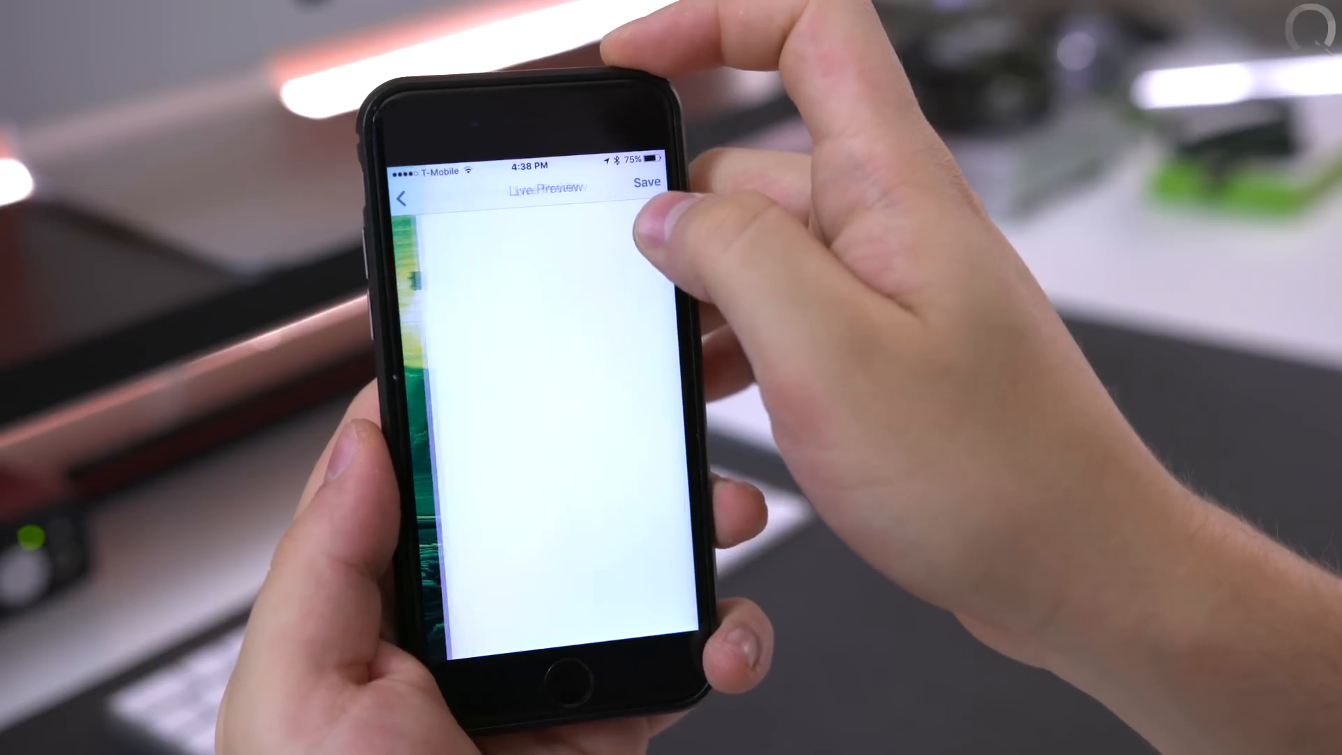
click(648, 183)
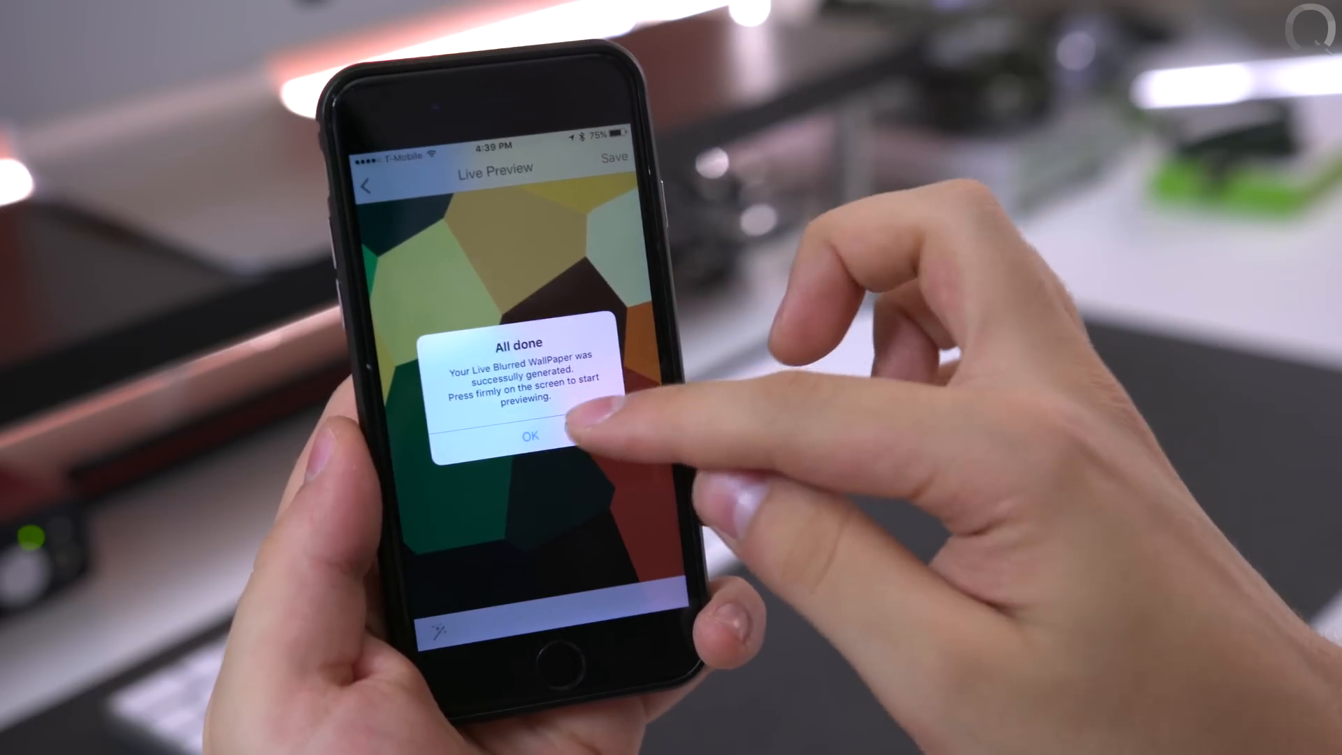
Dismiss the All done message and preview listed effects such as Motion Blur or Crystallized
click(529, 437)
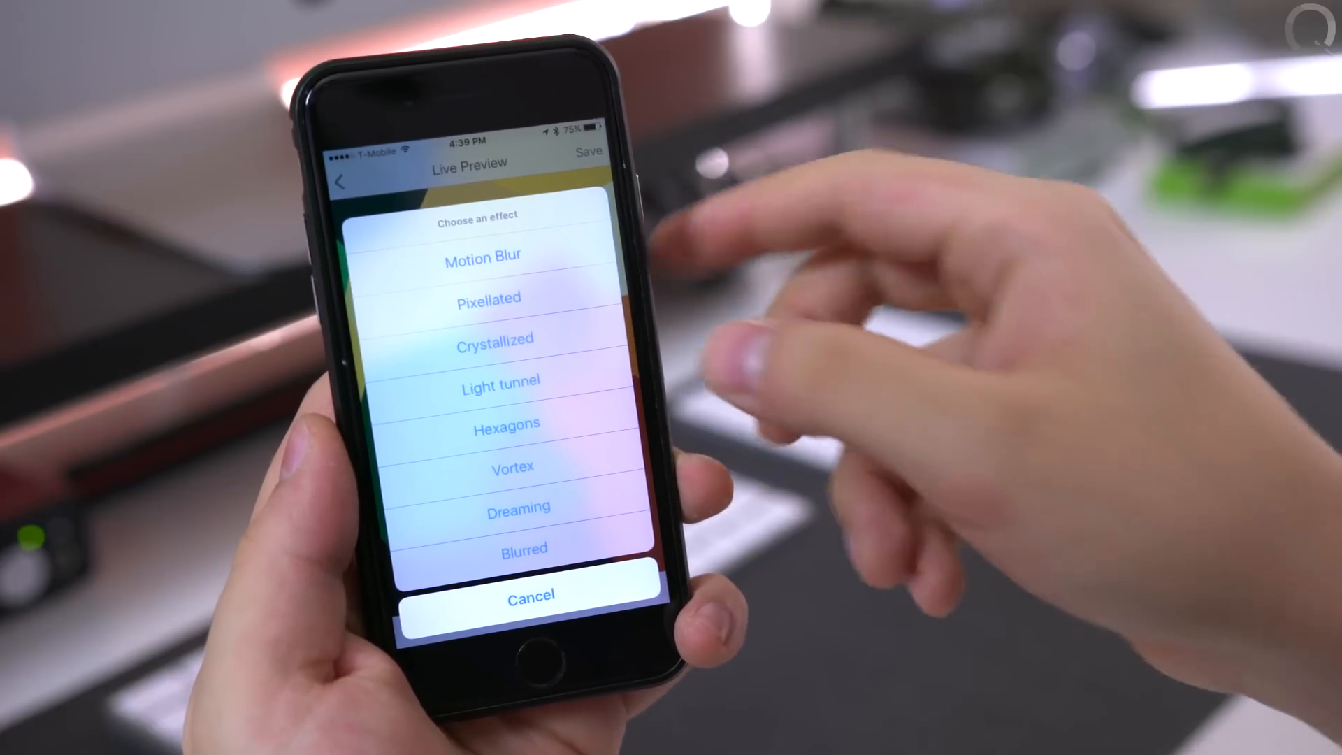
click(506, 422)
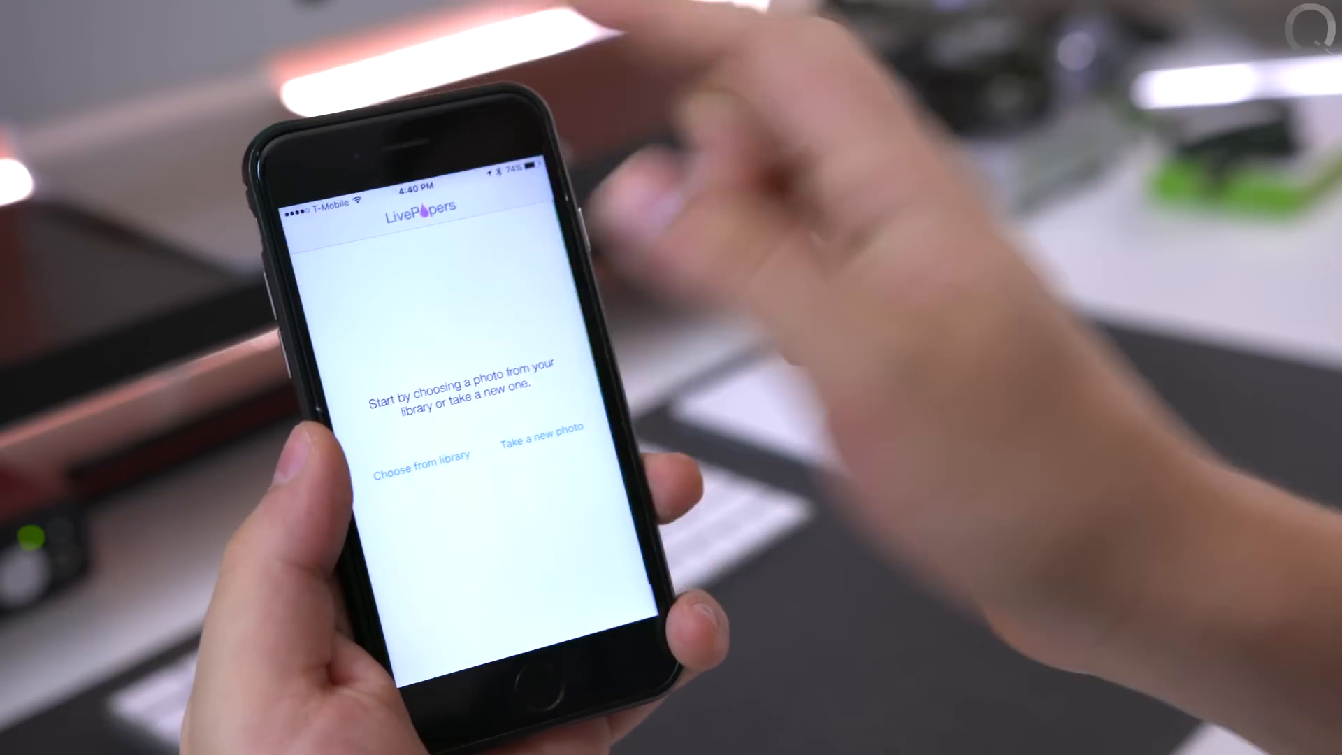
Shoot a new desk photo, accept the framing and generate a live blurred wallpaper from it
click(541, 432)
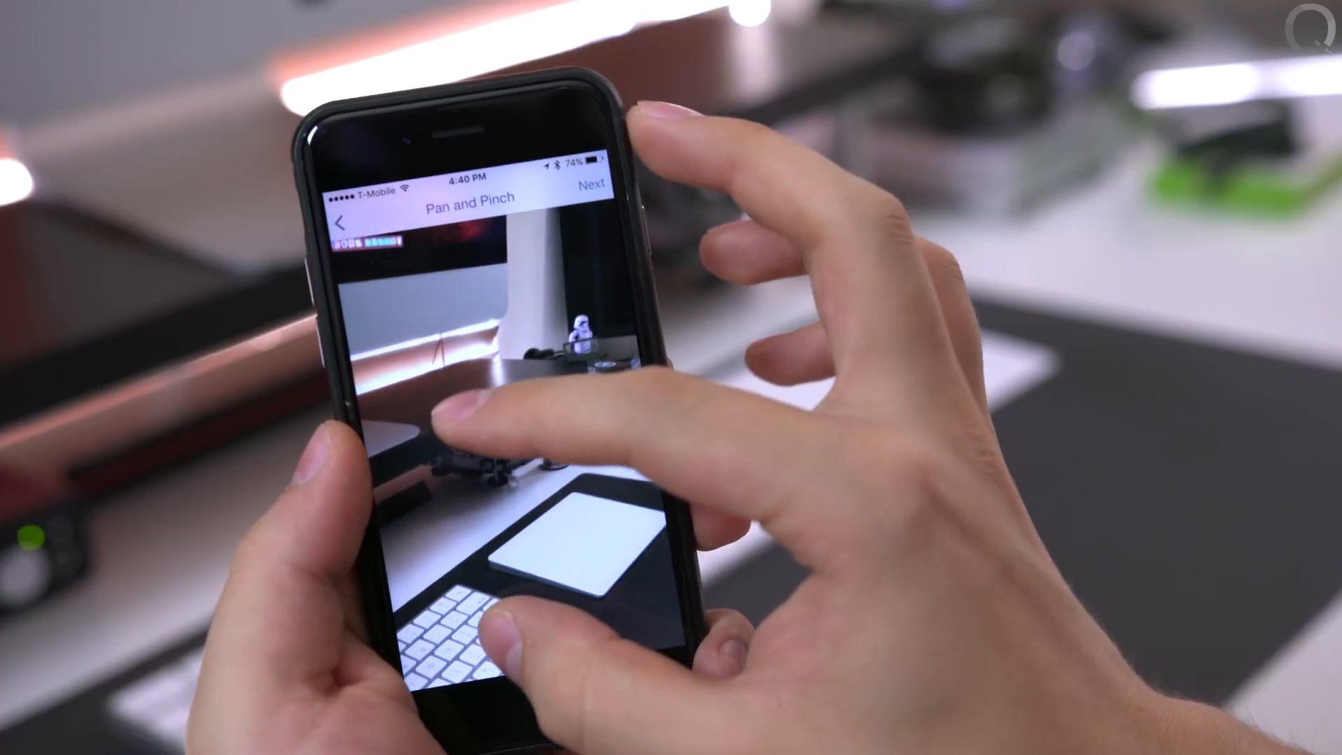
click(590, 186)
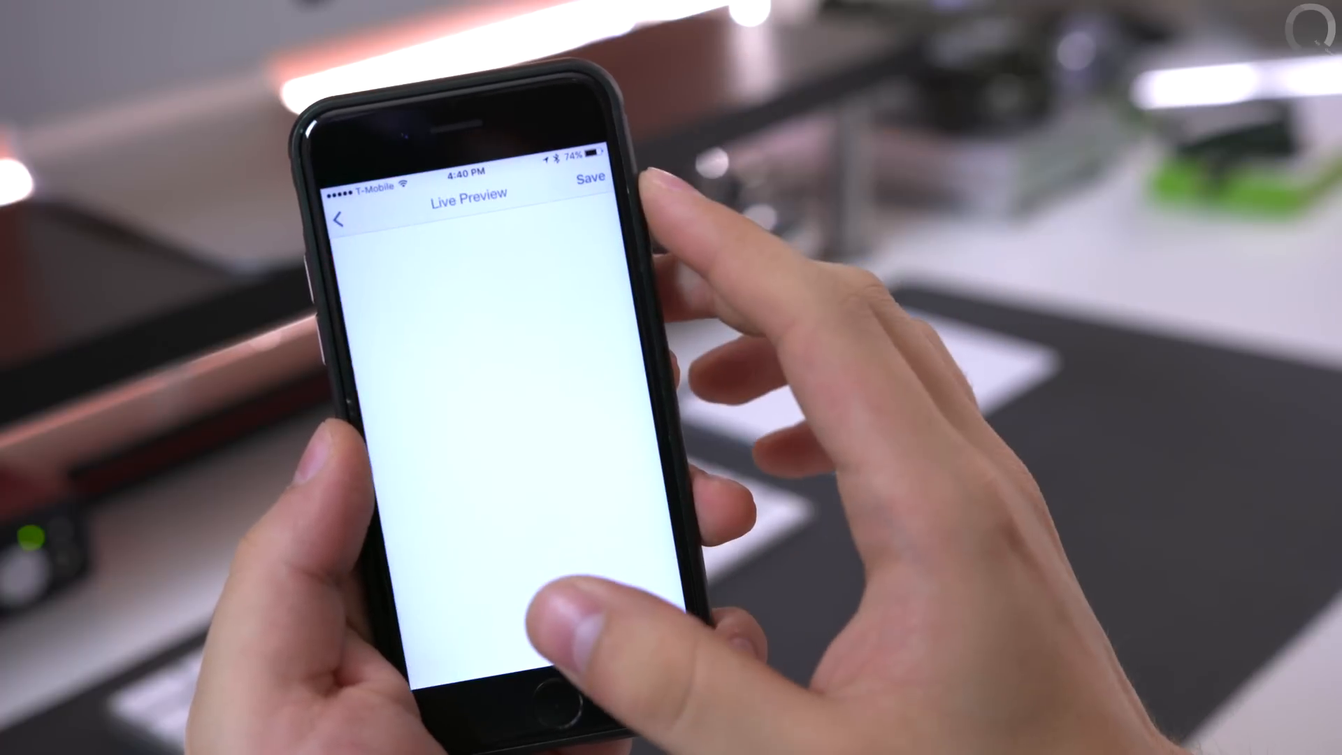
click(590, 180)
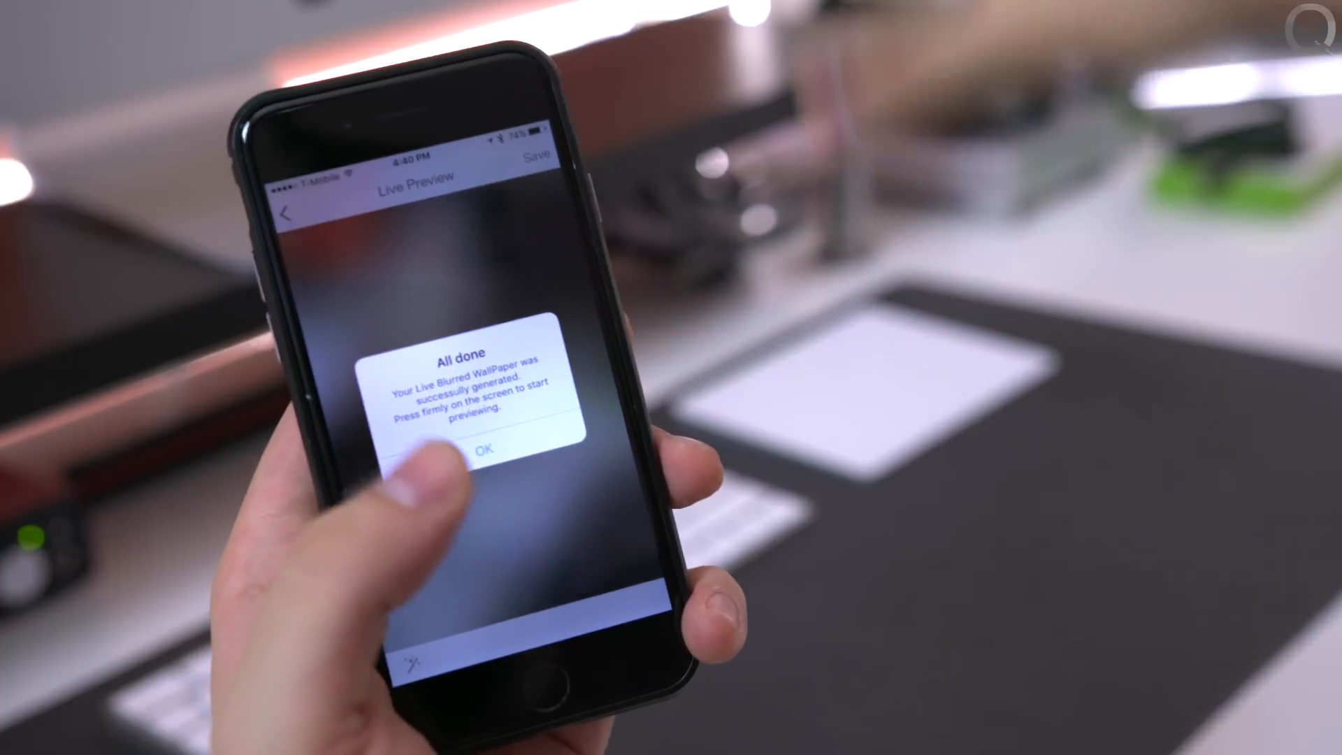
Dismiss the All done message, view the blurred preview and return to the start screen
click(482, 449)
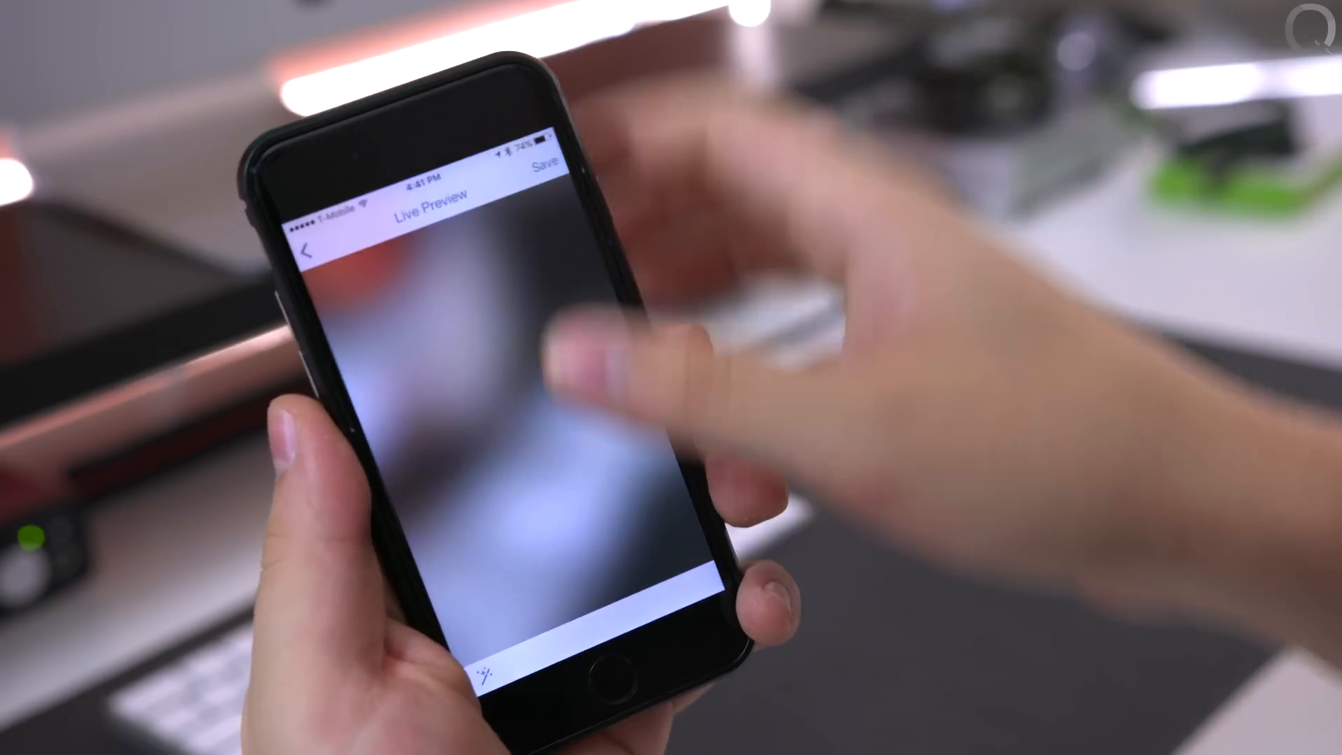
click(308, 253)
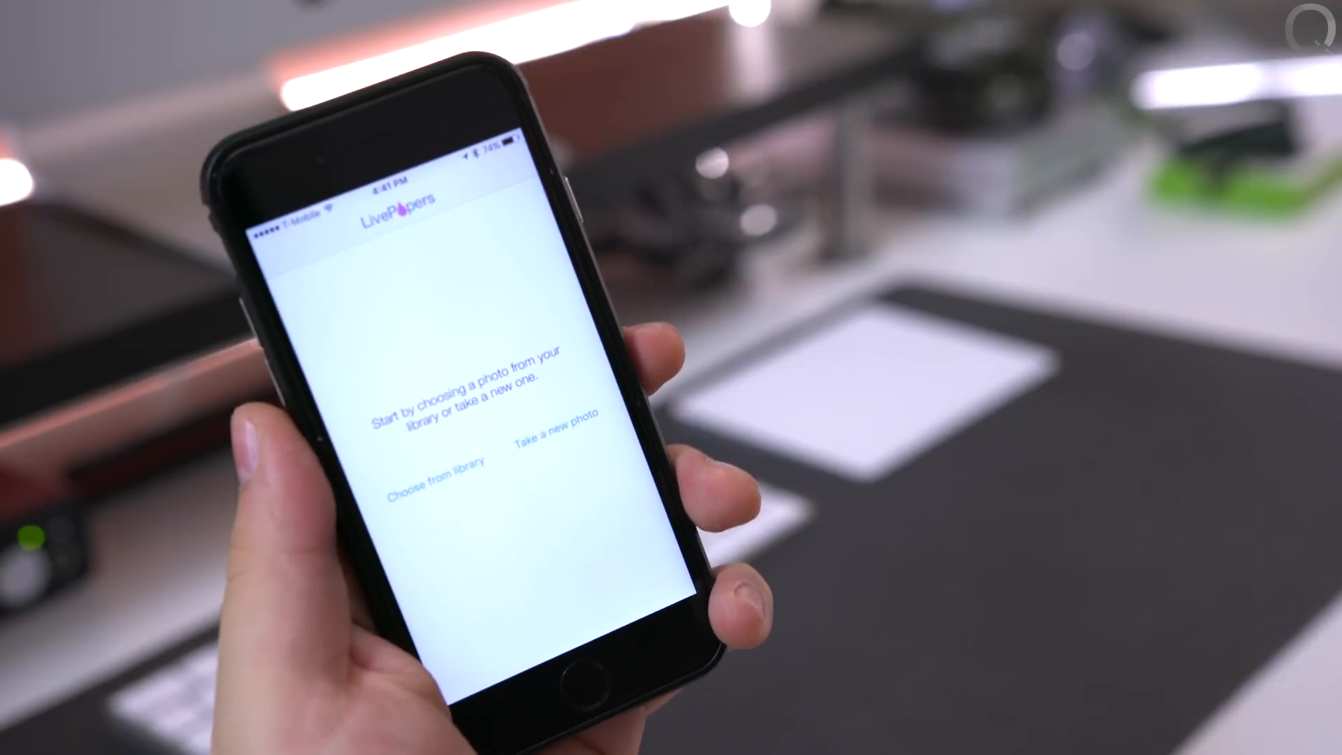